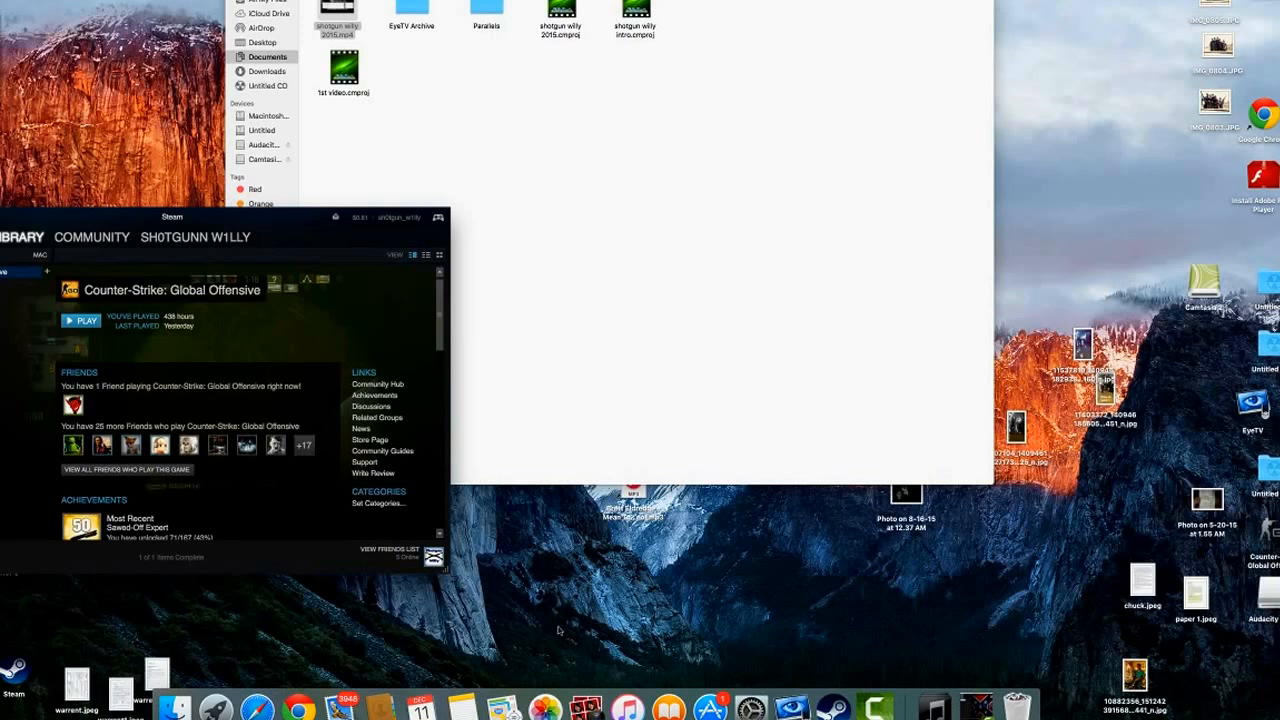
mouse_move(668, 707)
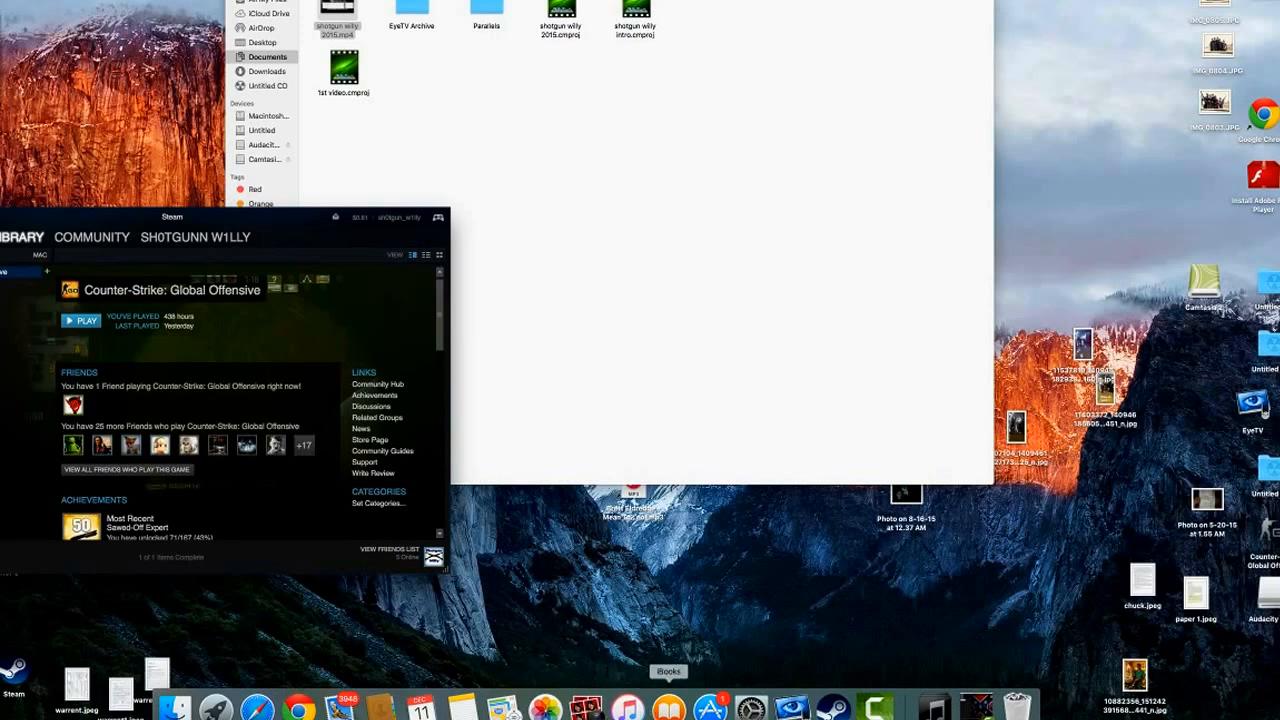
mouse_move(877, 707)
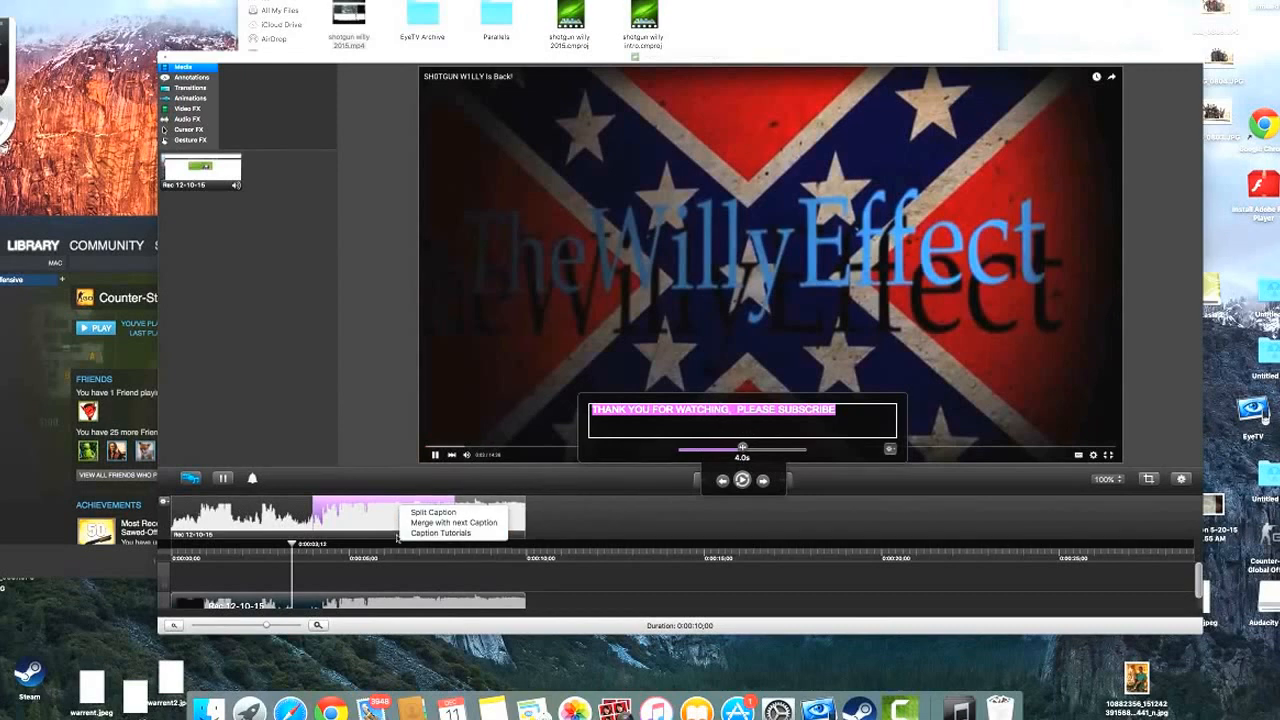
Step: Show the context menu of actions for the caption on the timeline
right_click(360, 595)
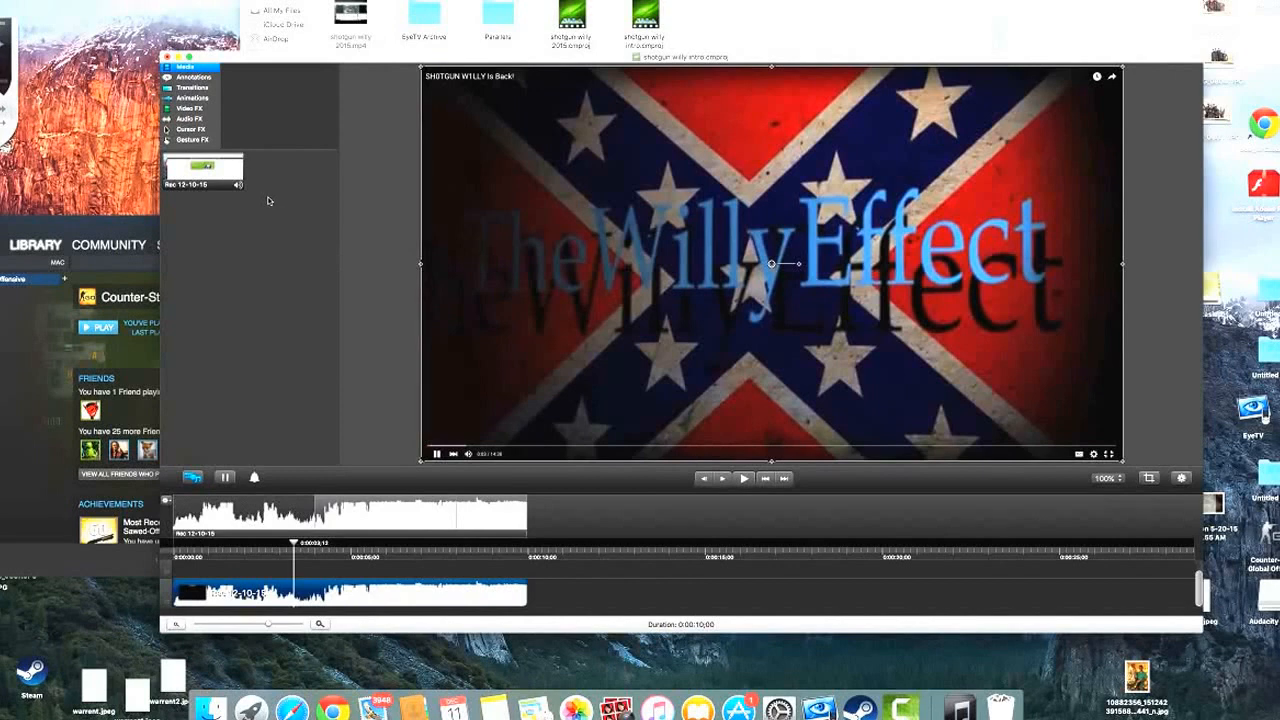
mouse_move(310, 126)
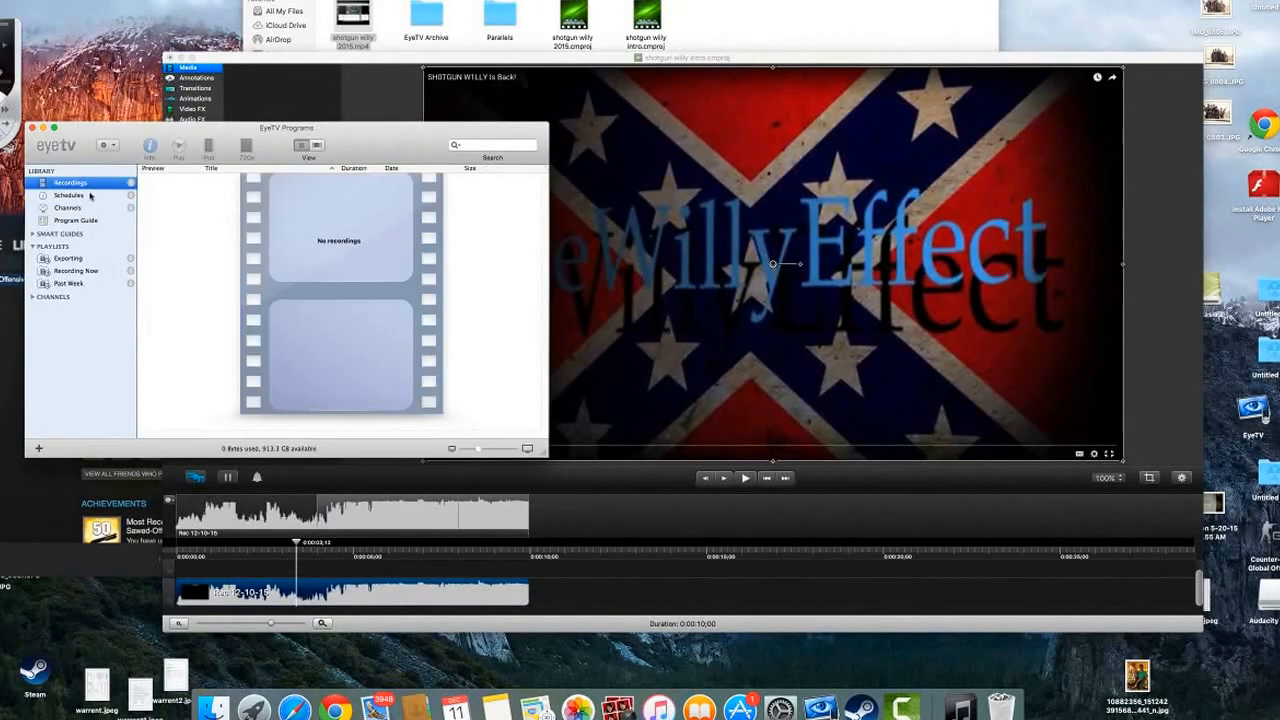
mouse_move(210, 224)
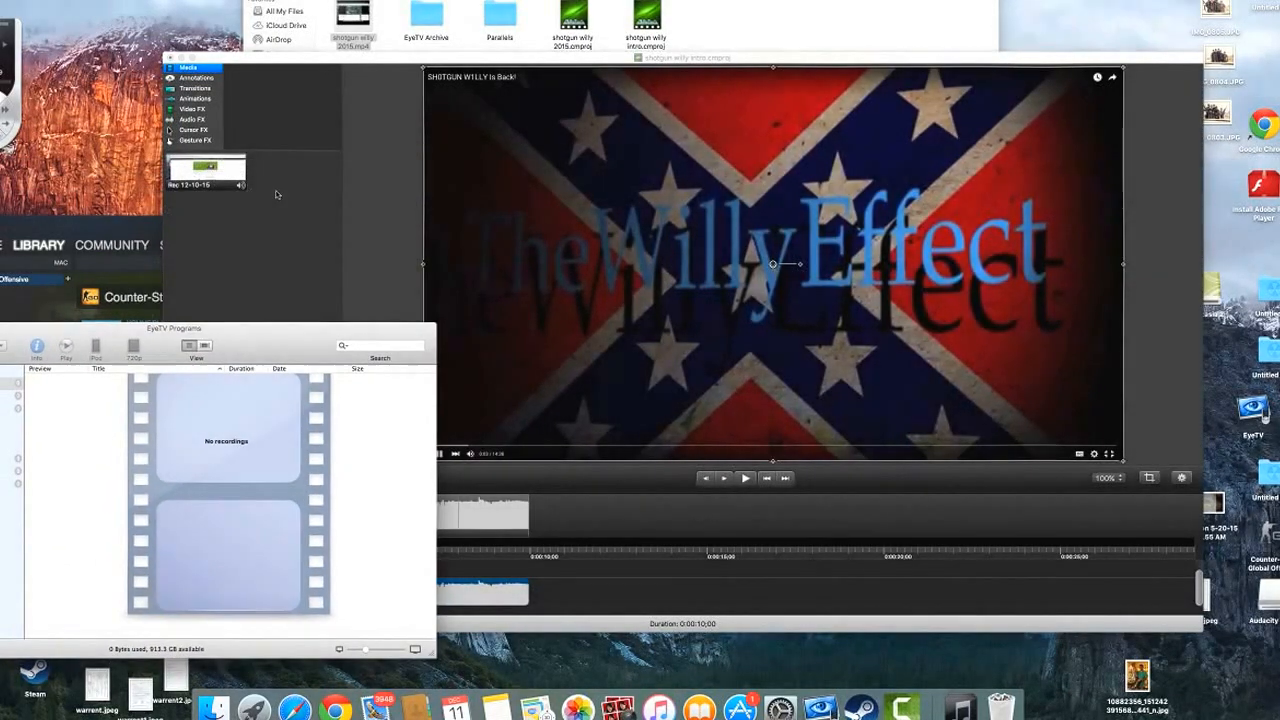
mouse_move(261, 249)
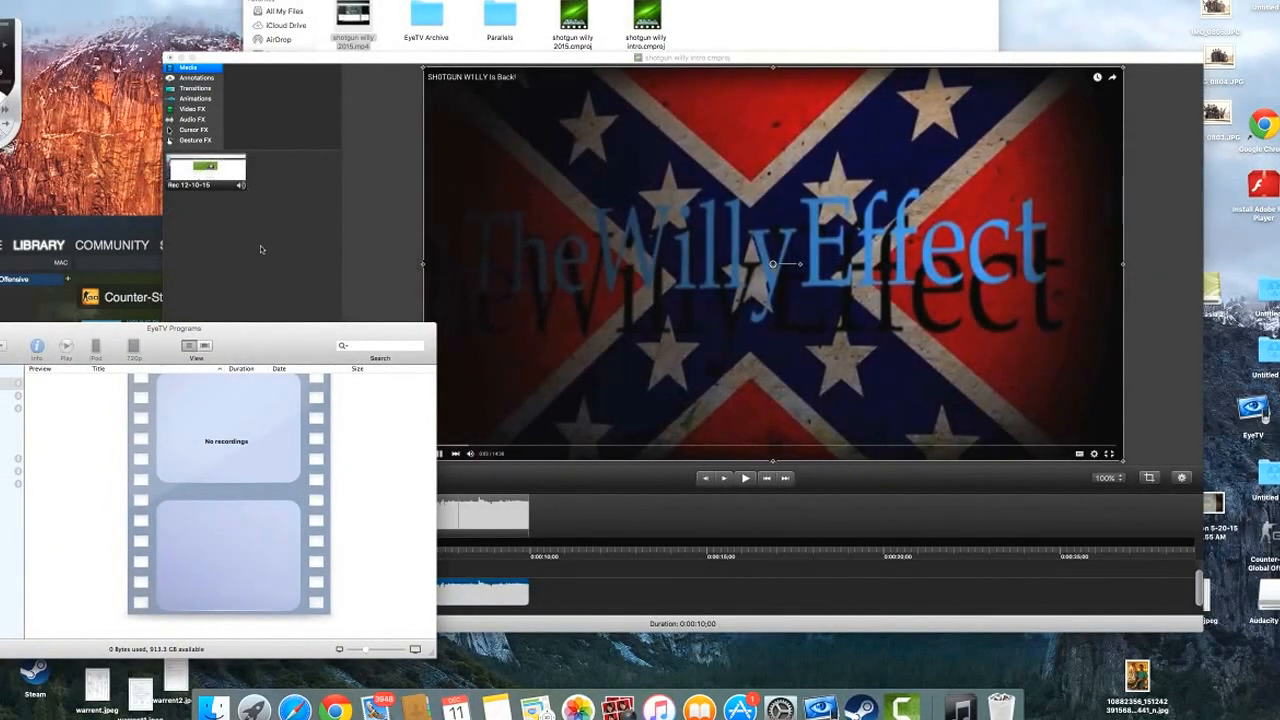
mouse_move(237, 228)
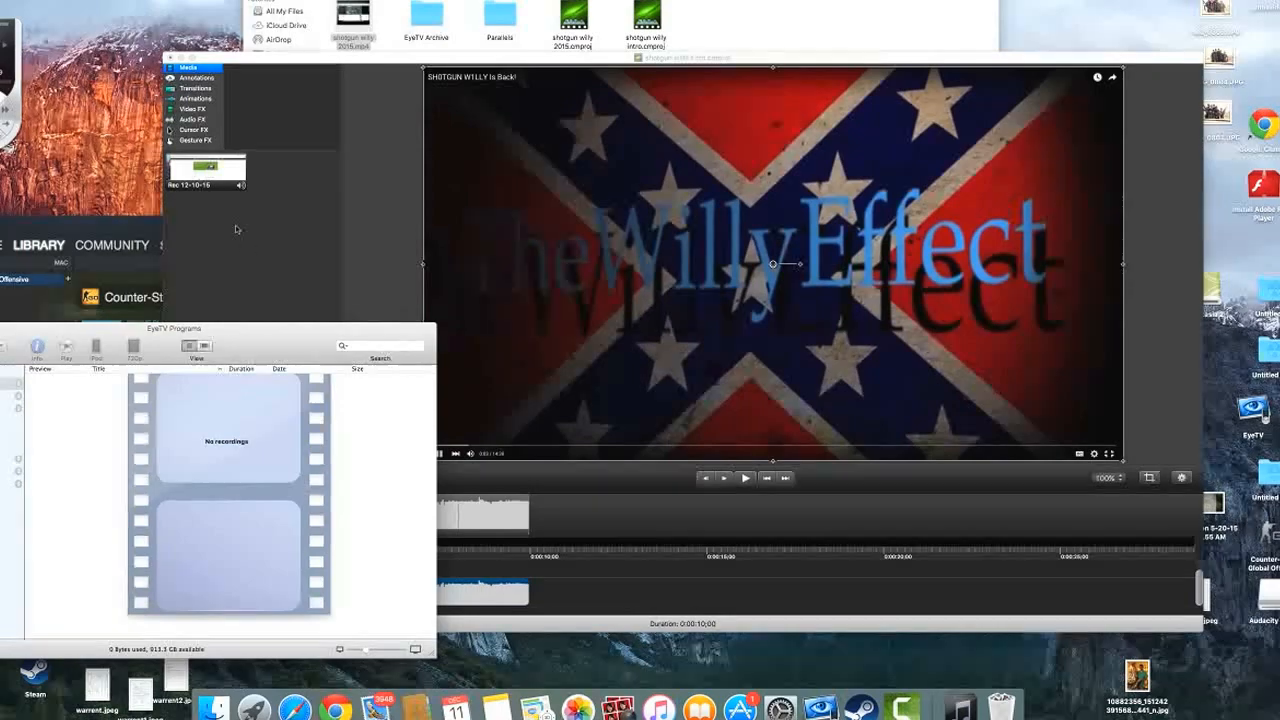
Step: Bring the Camtasia project window in front of EyeTV's Recordings library
click(745, 478)
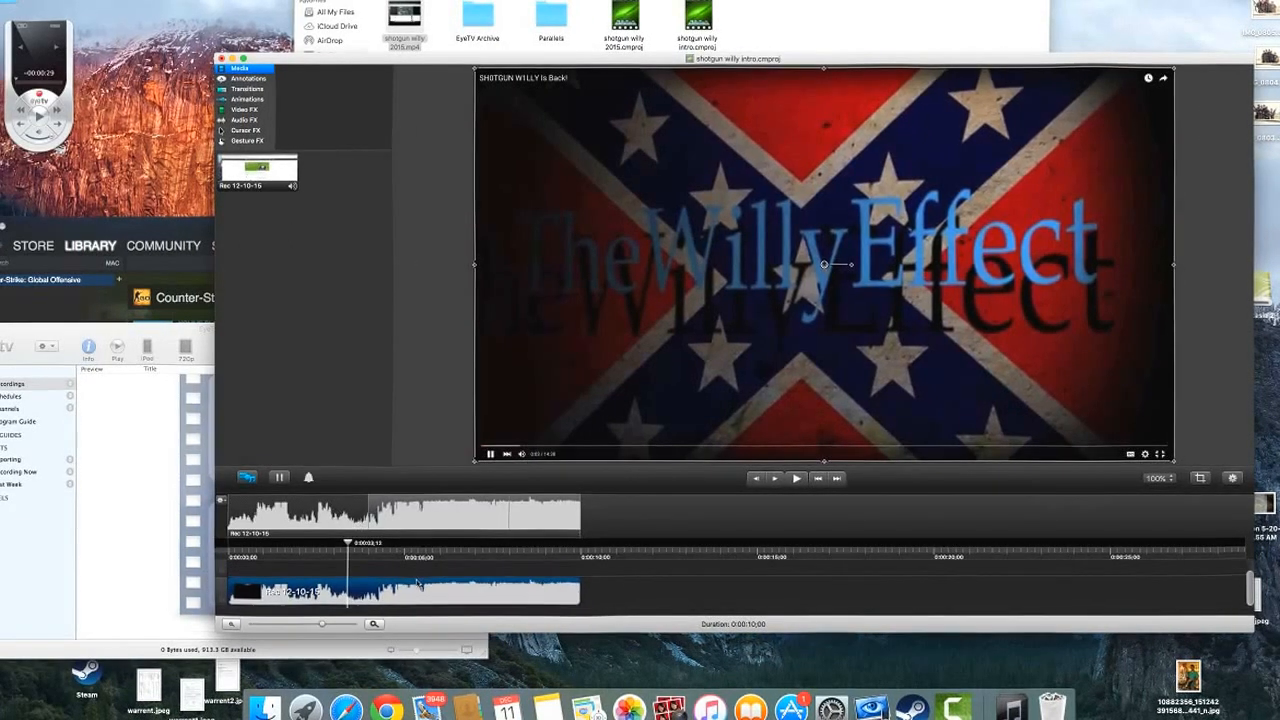